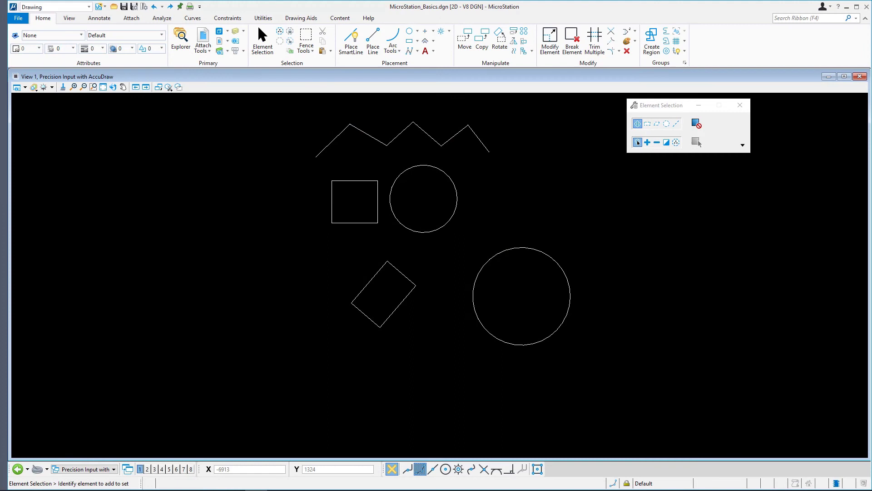
mouse_move(21, 246)
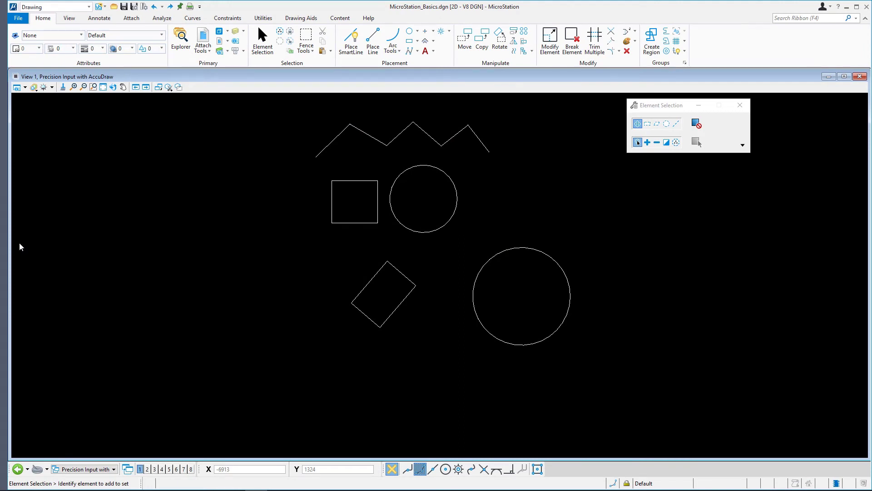
mouse_move(293, 138)
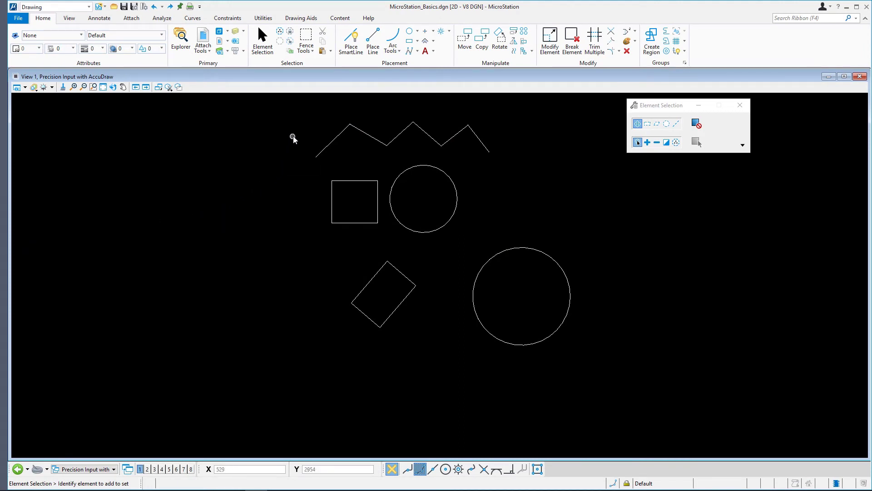
mouse_move(295, 132)
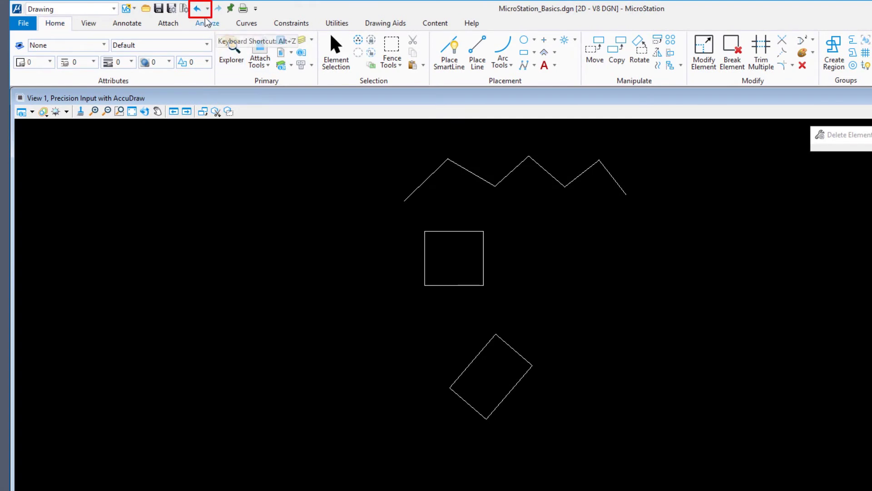
Undo both deletions so the large and small circles reappear beside the other shapes
key("ctrl+z")
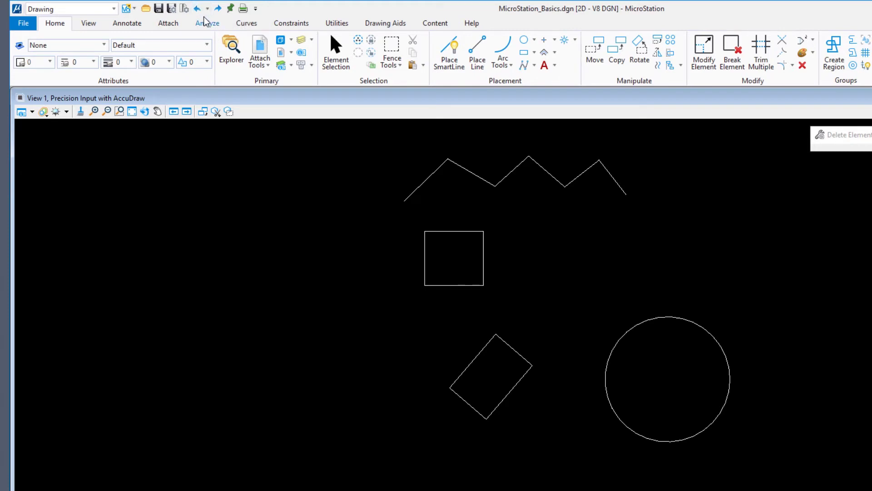
left_click(197, 8)
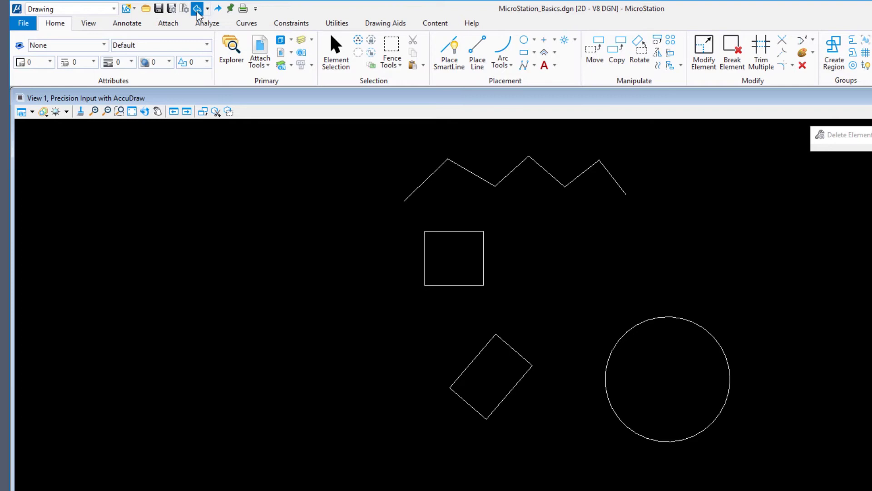
left_click(196, 8)
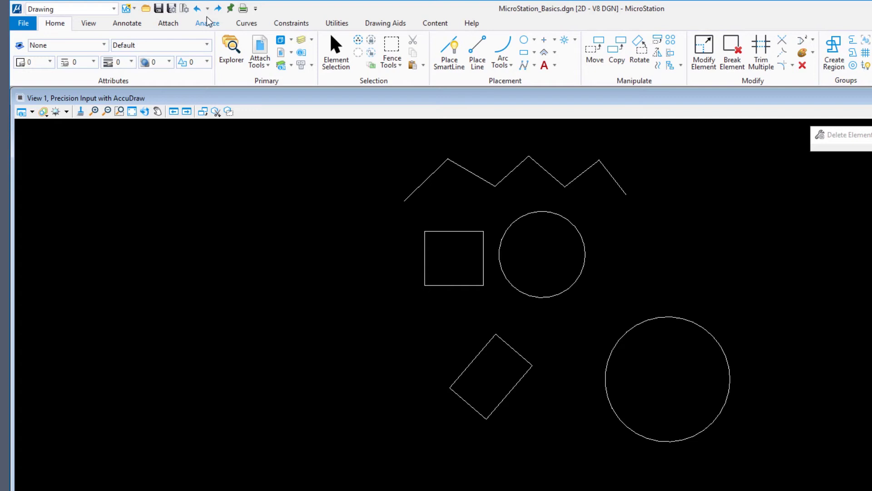
left_click(207, 8)
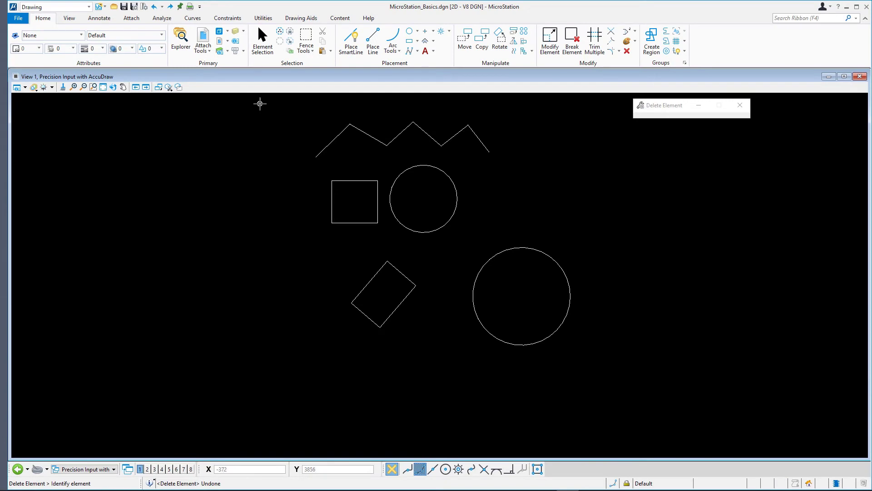
Switch to Element Selection with Individual method and New mode, rectangle-select the squares and circles
left_click(262, 41)
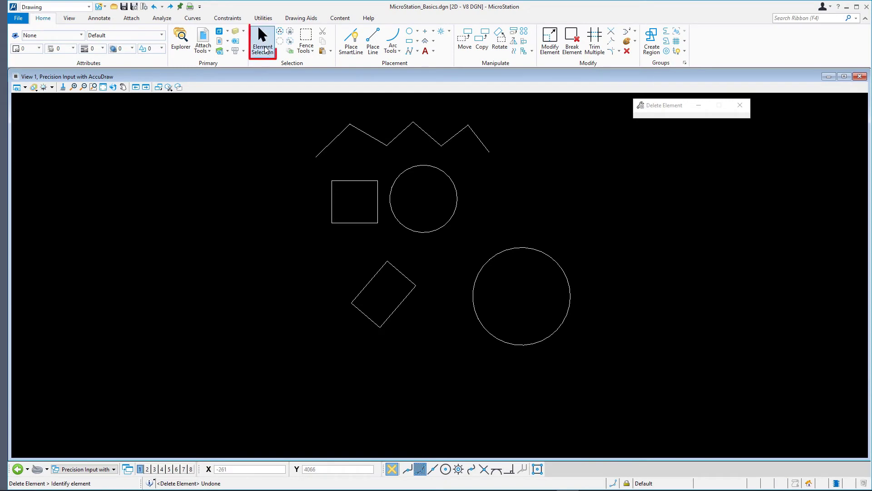
left_click(261, 40)
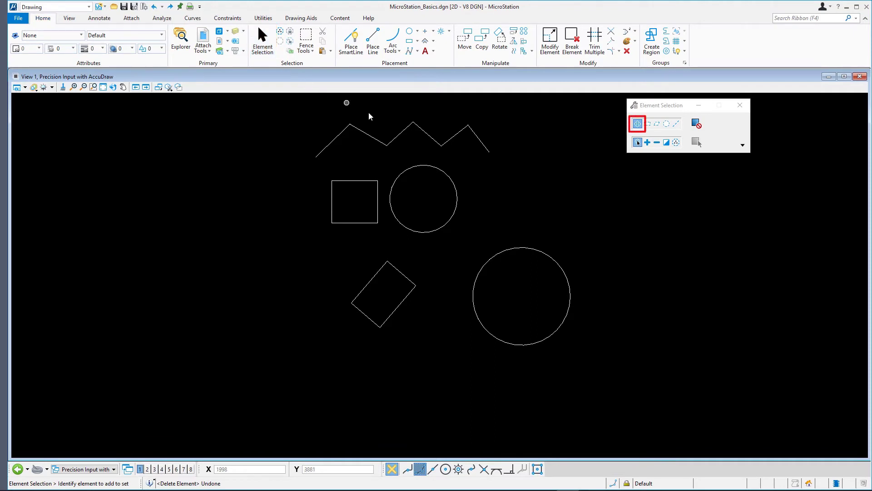
left_click(637, 143)
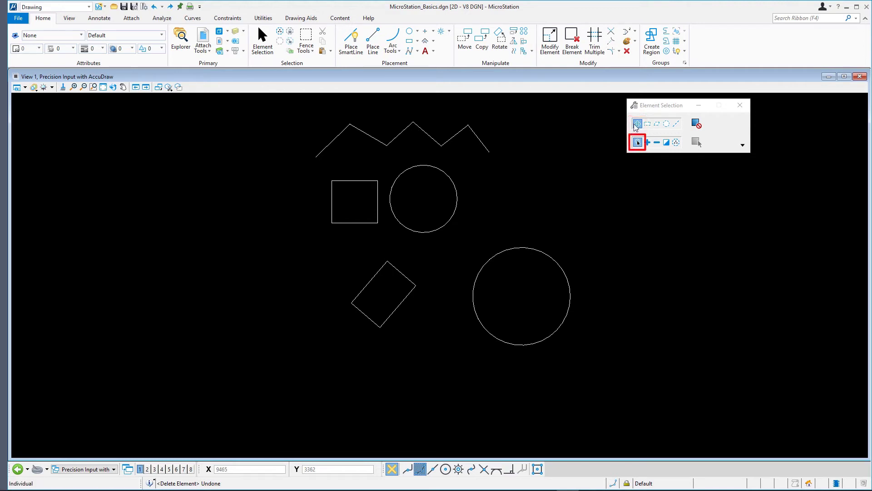
left_click(638, 142)
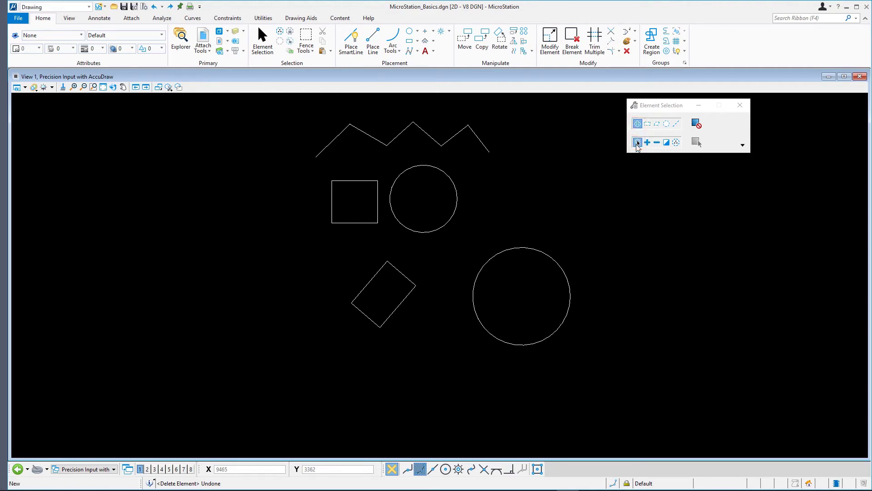
mouse_move(637, 142)
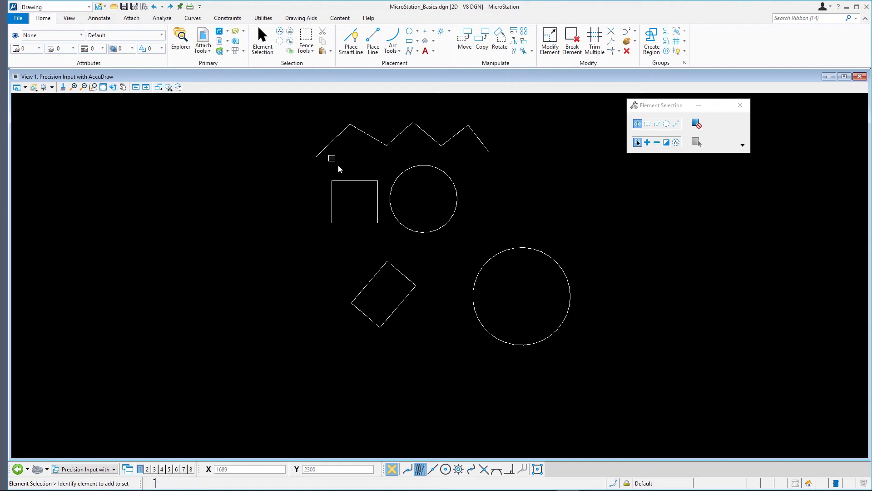
left_click_drag(332, 158, 462, 239)
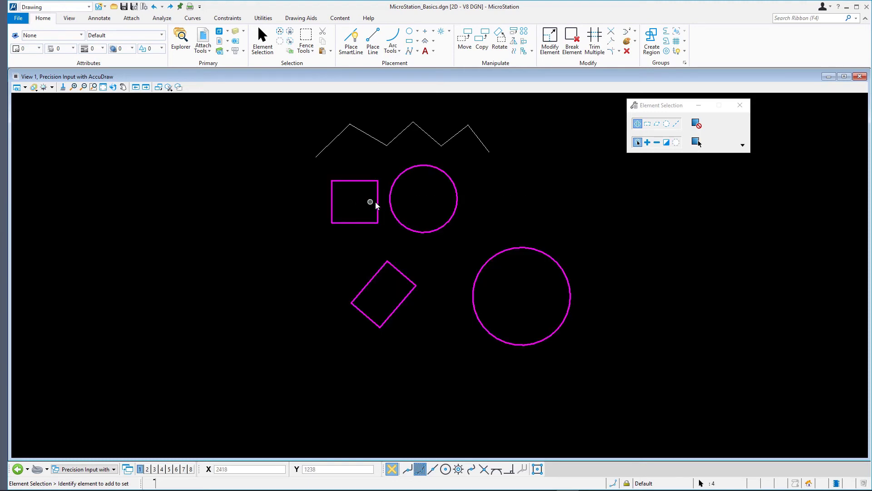
mouse_move(466, 226)
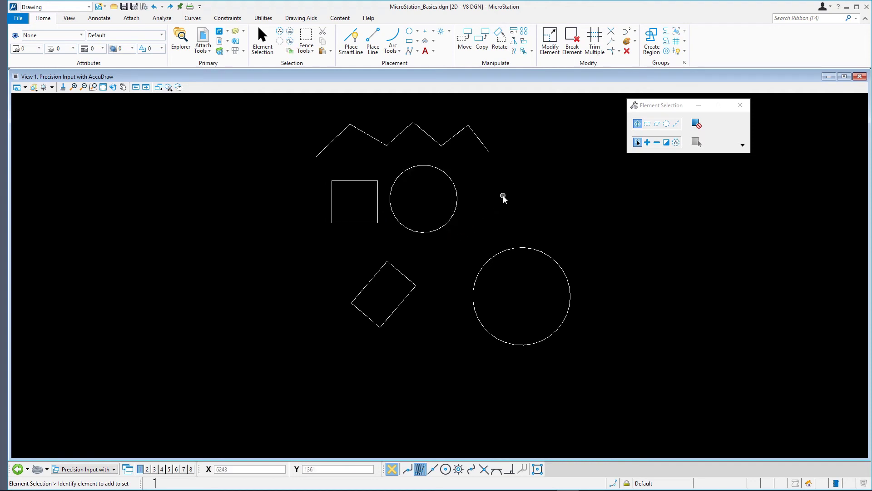
mouse_move(336, 196)
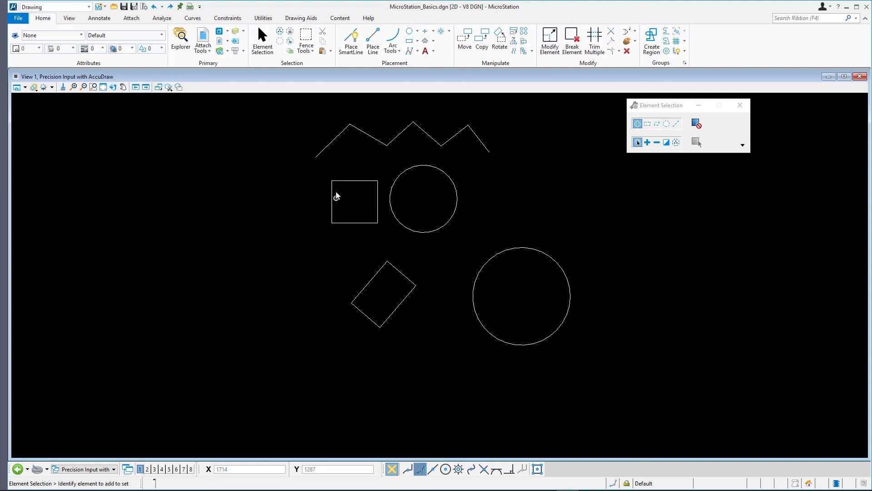
left_click_drag(335, 197, 467, 240)
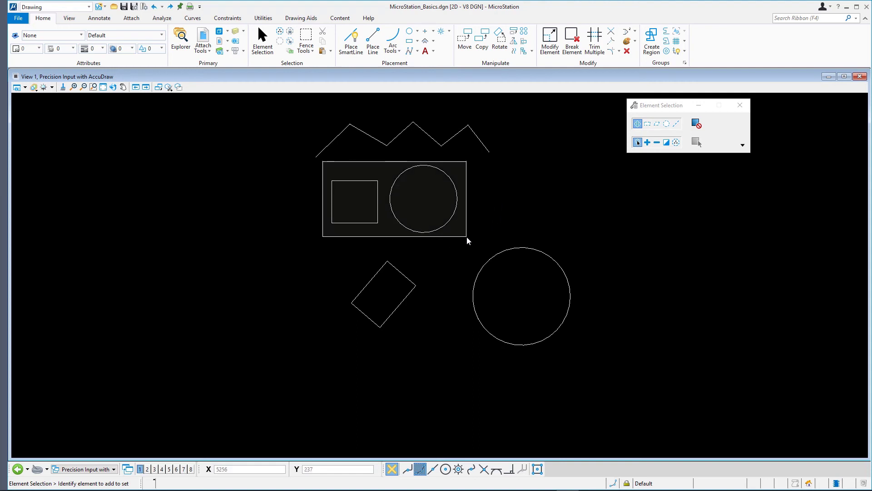
left_click(626, 51)
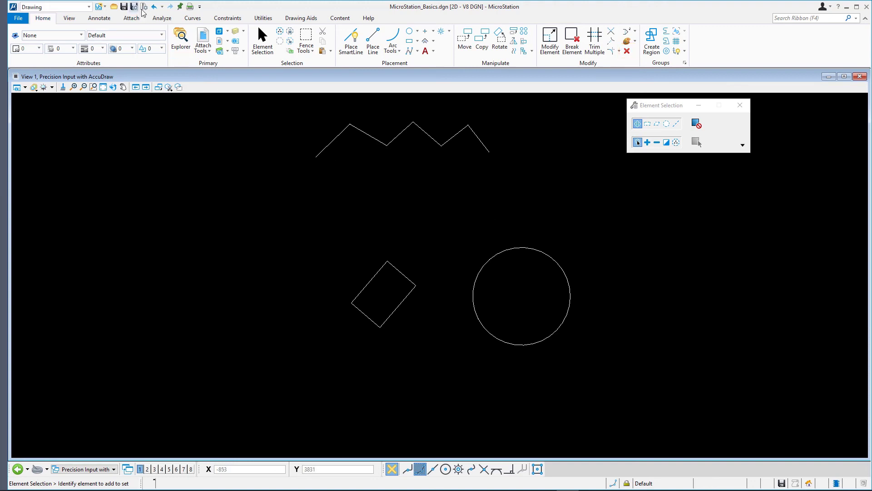
key("ctrl+z")
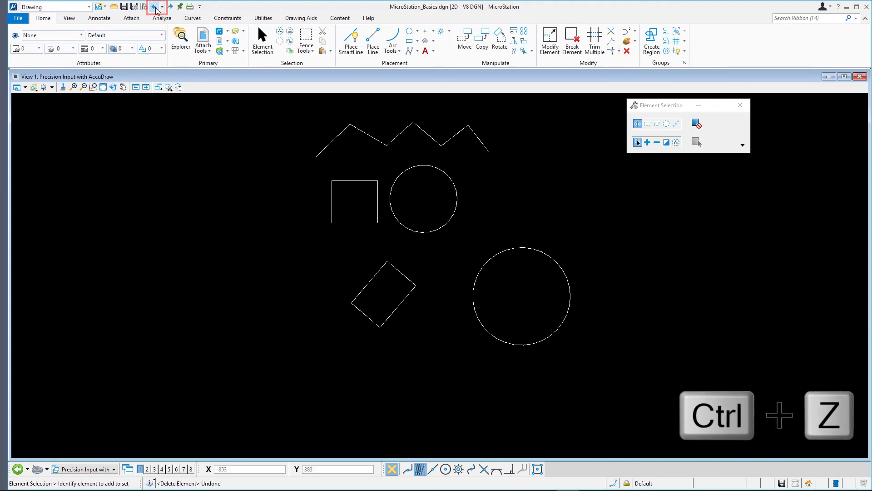